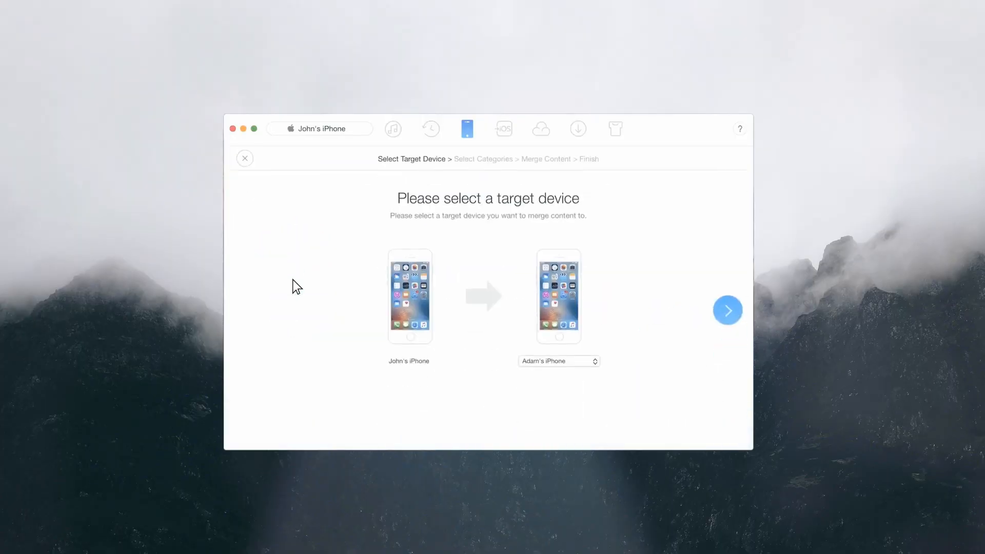
click(727, 310)
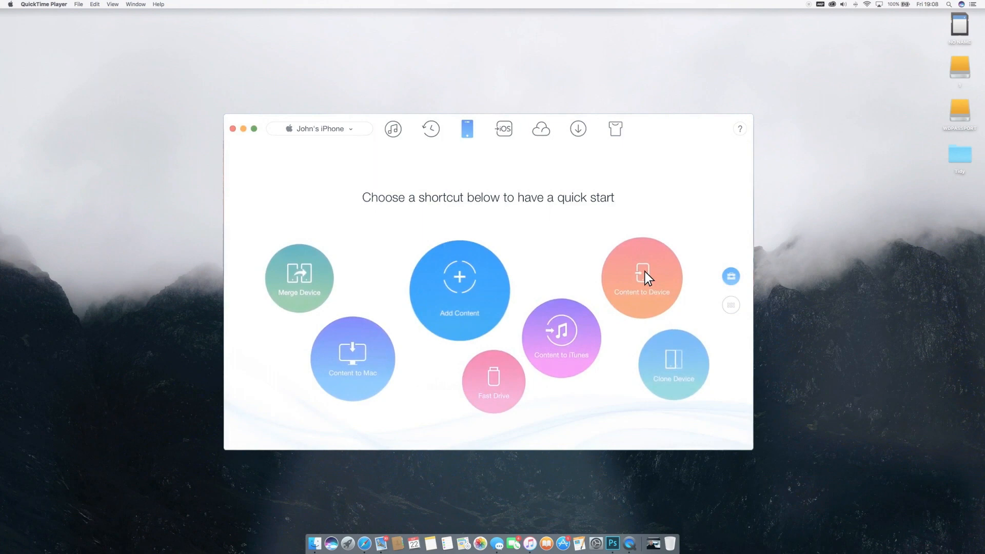
- Advance Content to Device through target and categories, landing on Moto G (4) to iPhone category selection
click(641, 278)
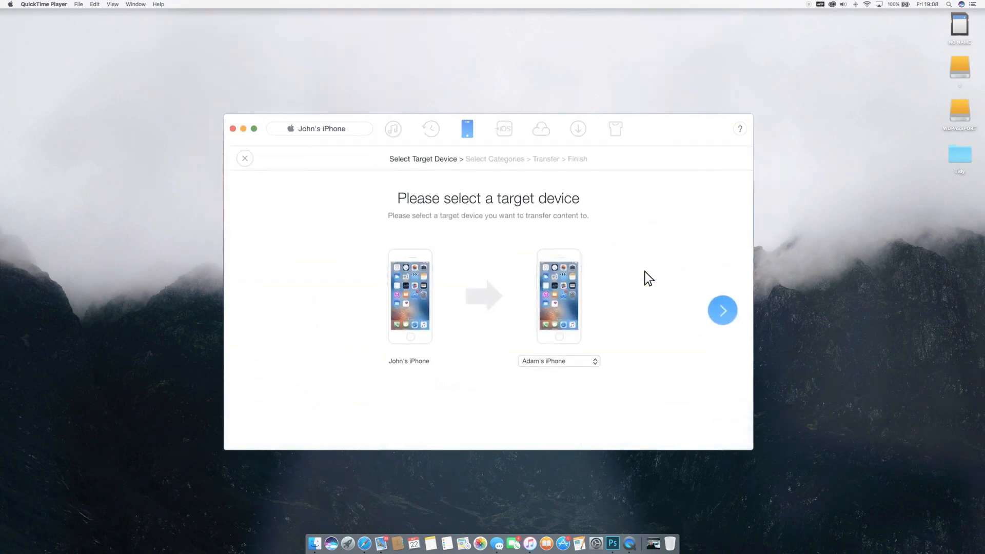
click(722, 310)
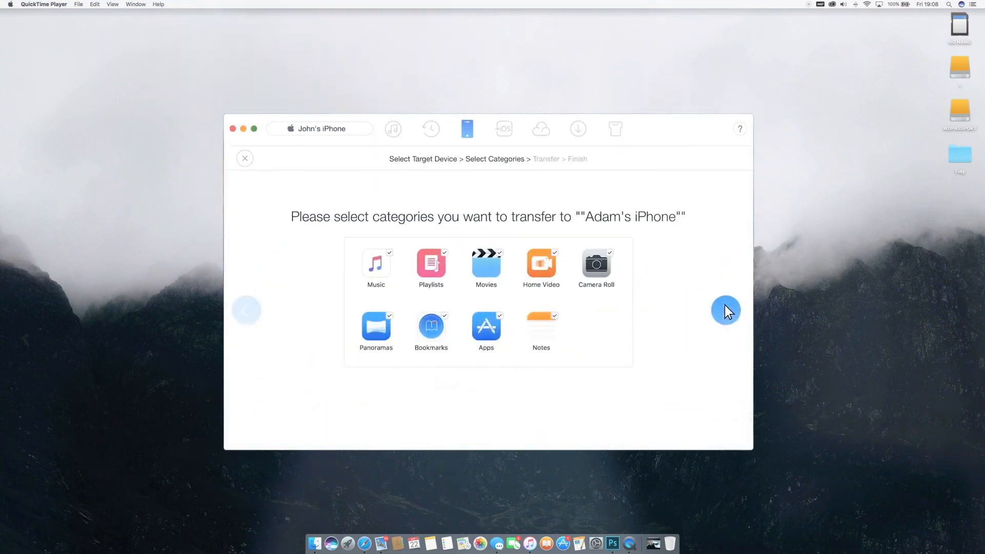
click(725, 309)
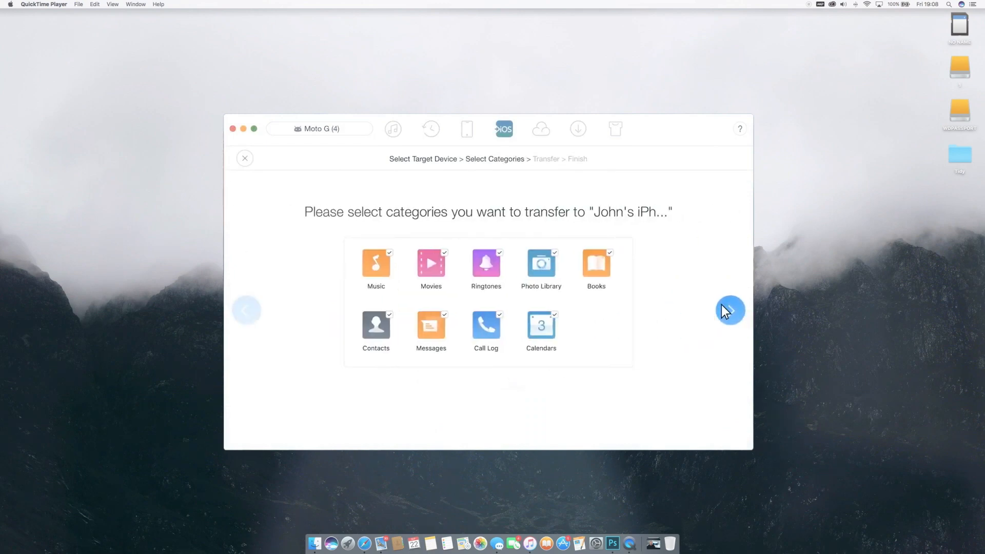
- Proceed with the Moto G transfer, then view the iCloud manager and Media Downloader screens
click(729, 310)
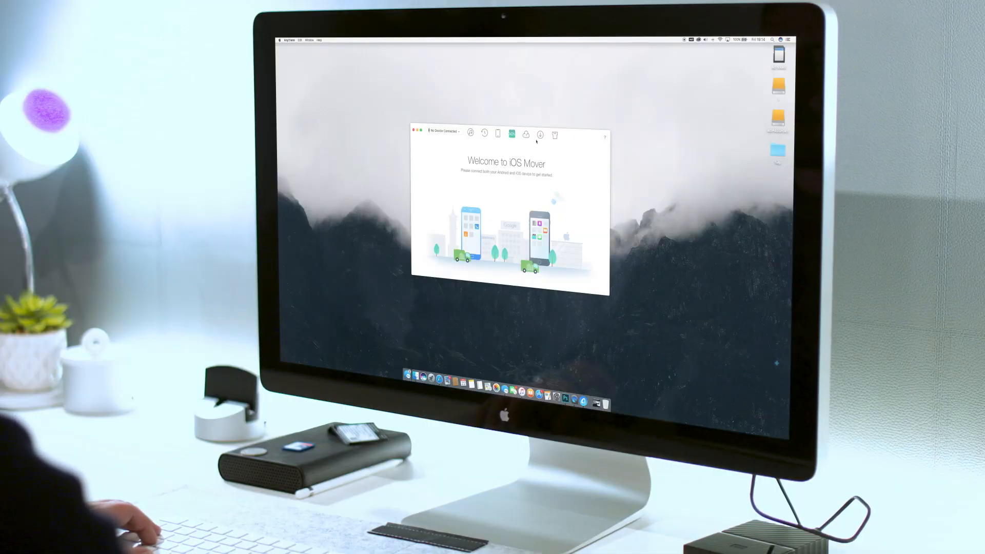
click(541, 102)
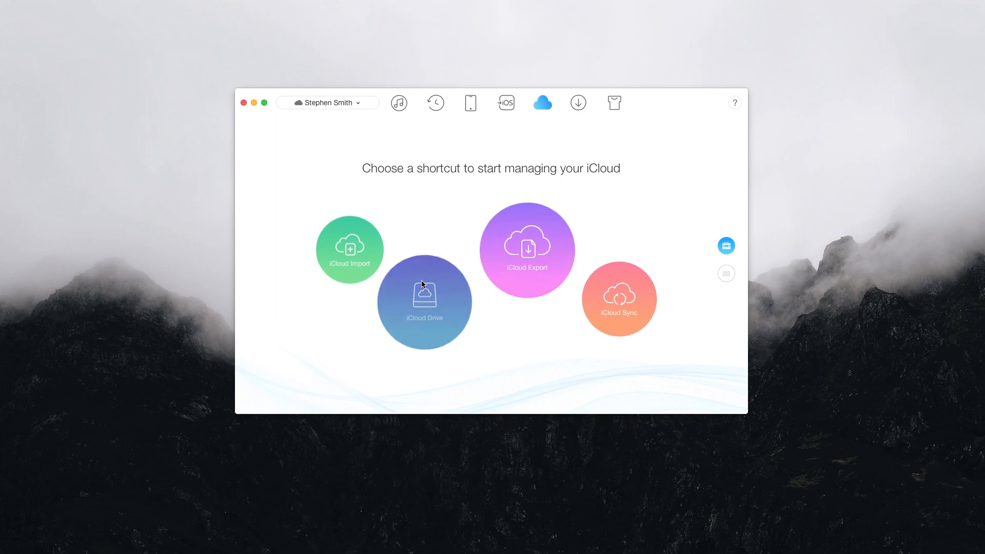
click(628, 64)
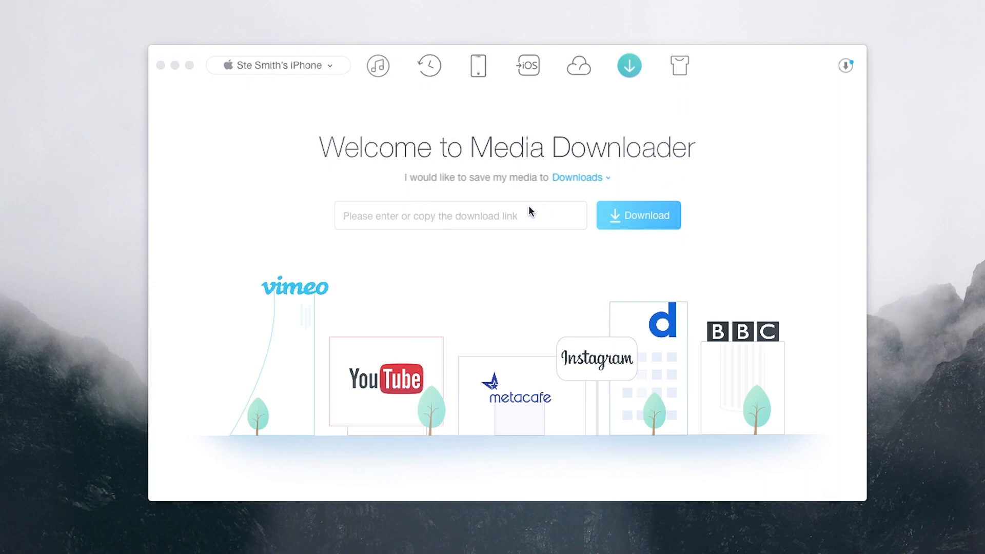
click(638, 214)
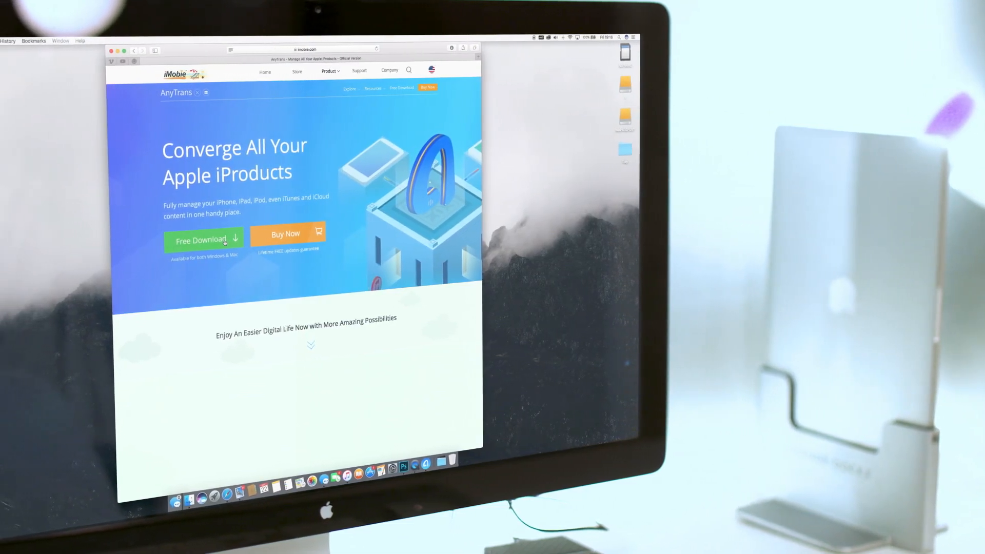
- Reach the AnyTrans Free Download page on iMobie's website in Safari
click(202, 239)
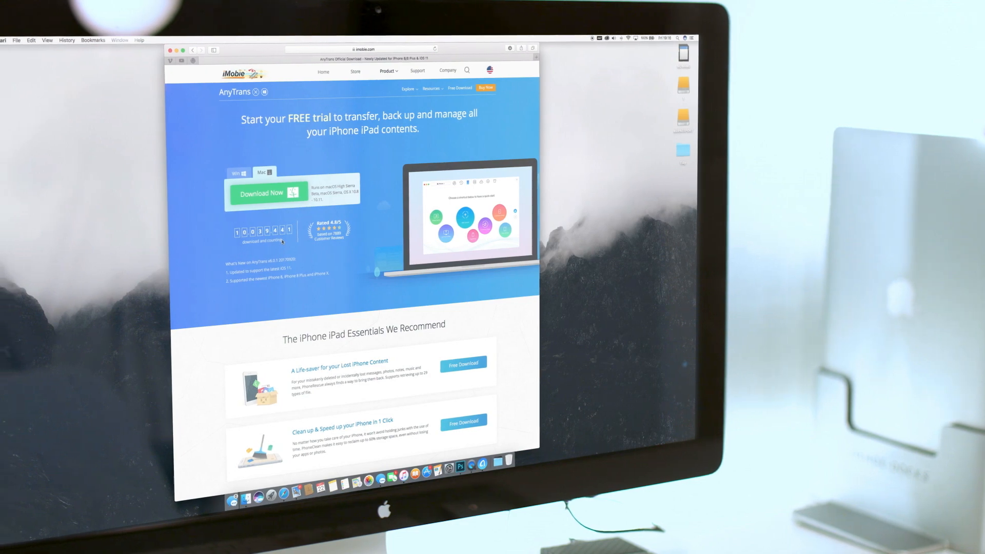